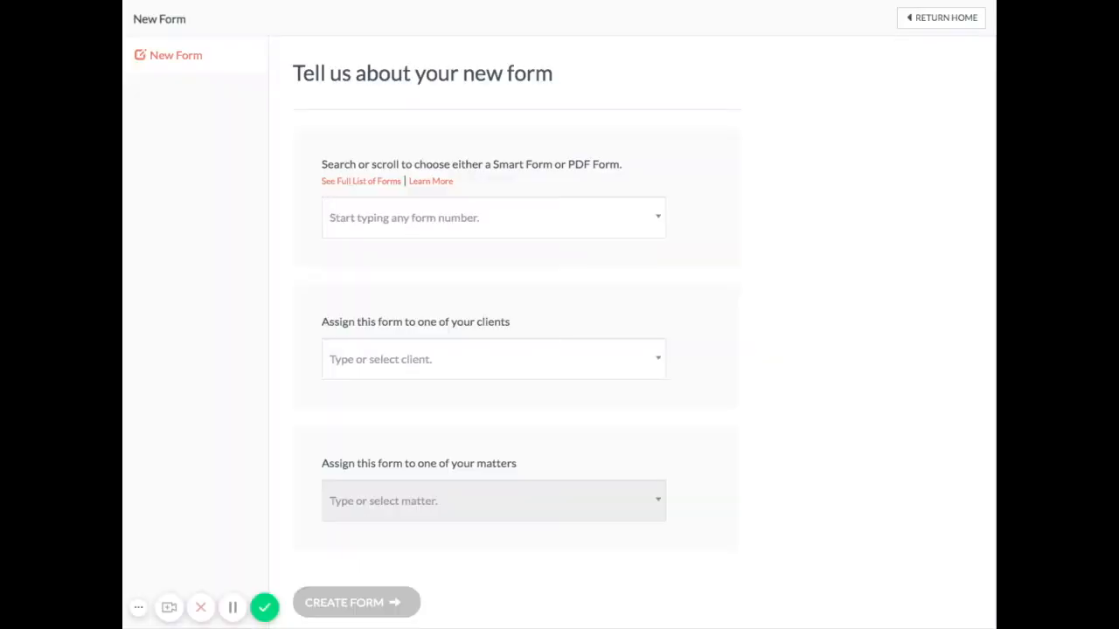
mouse_move(351, 227)
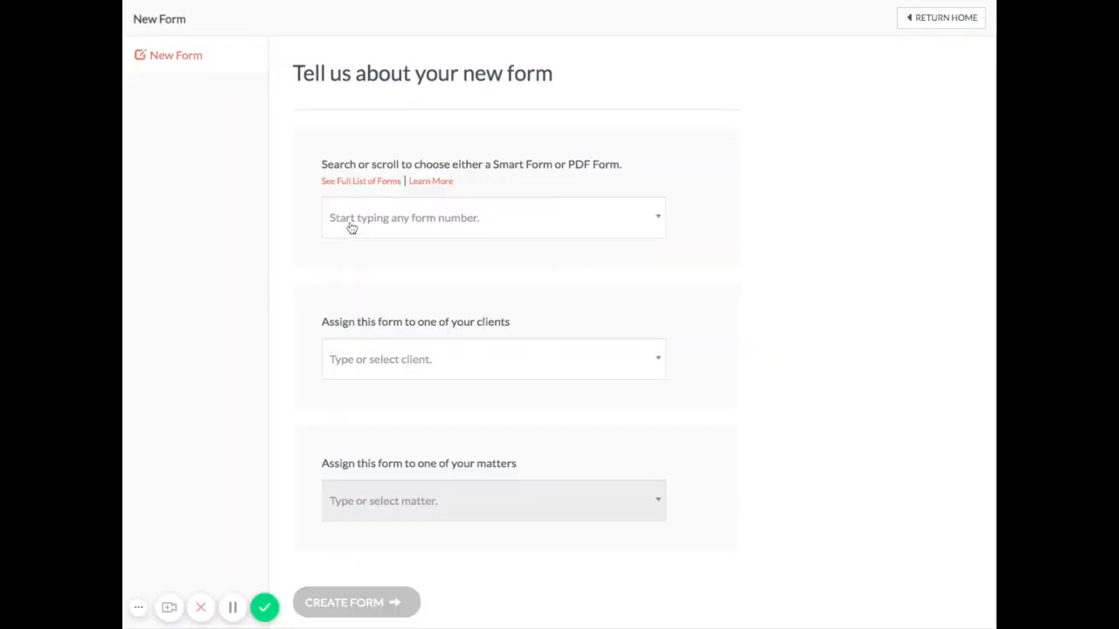
type("212")
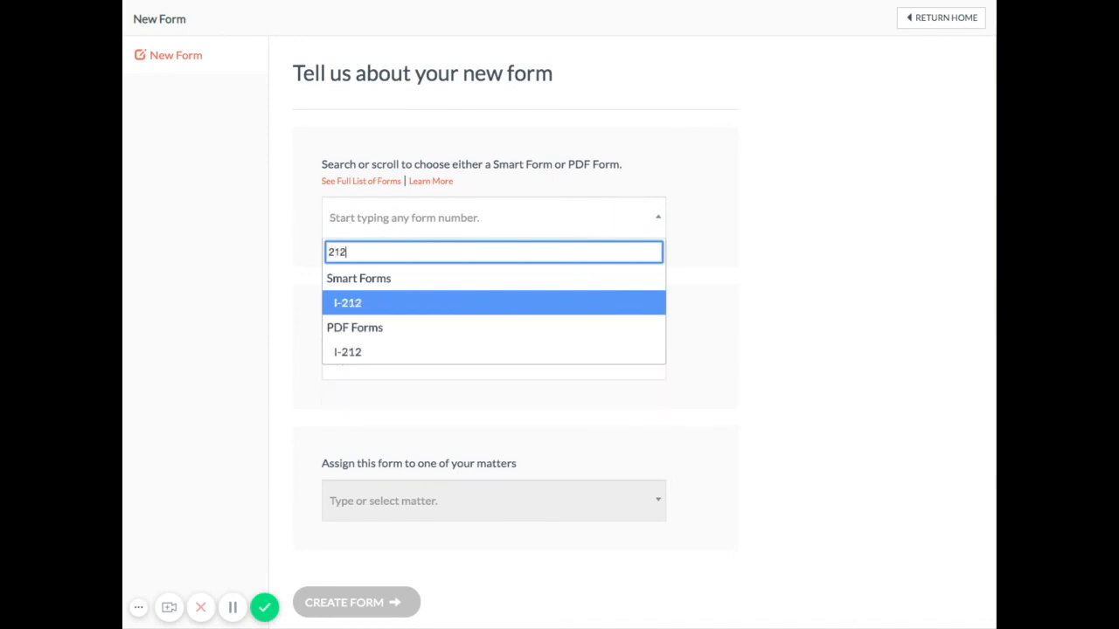
left_click(348, 302)
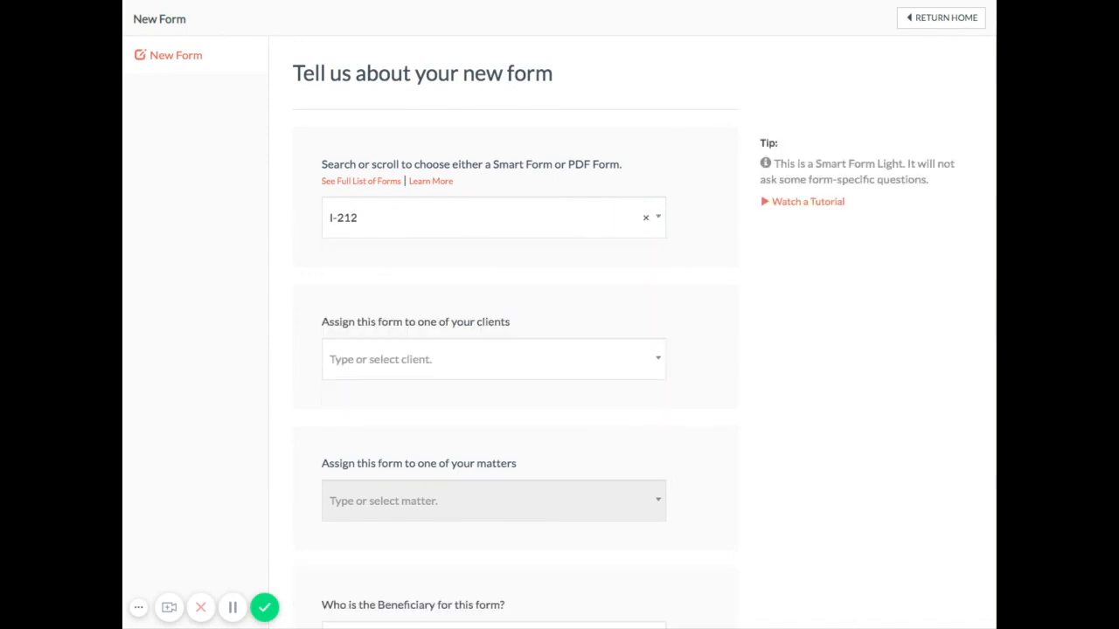
type("jeremy@example.com")
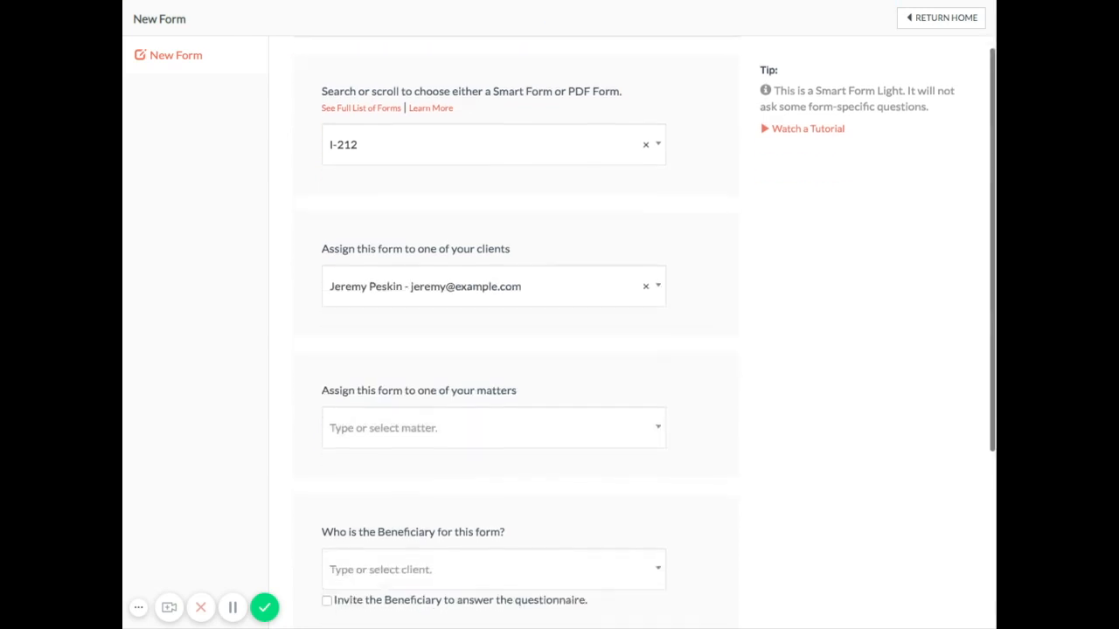
left_click(492, 426)
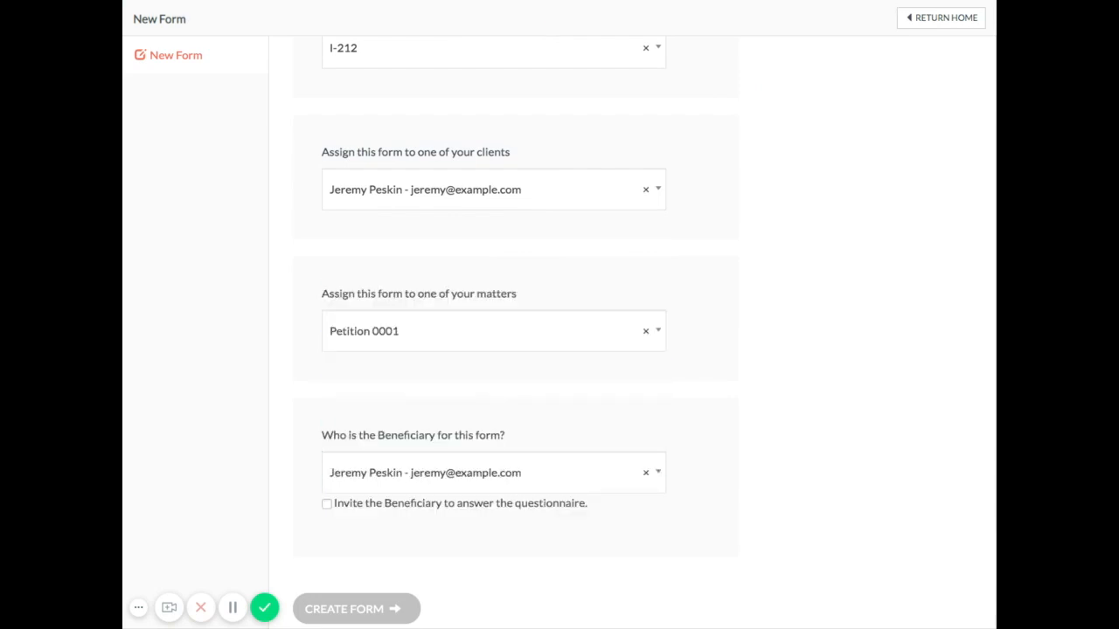
left_click(357, 609)
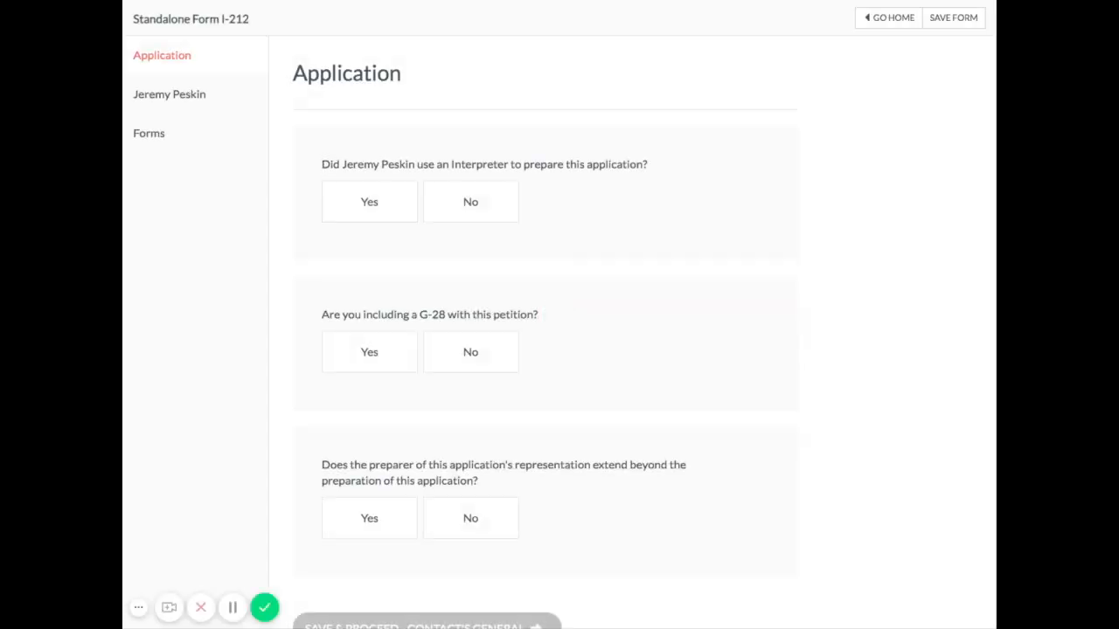
Expand the client's questionnaire sections and go to its Forms subsection
left_click(167, 95)
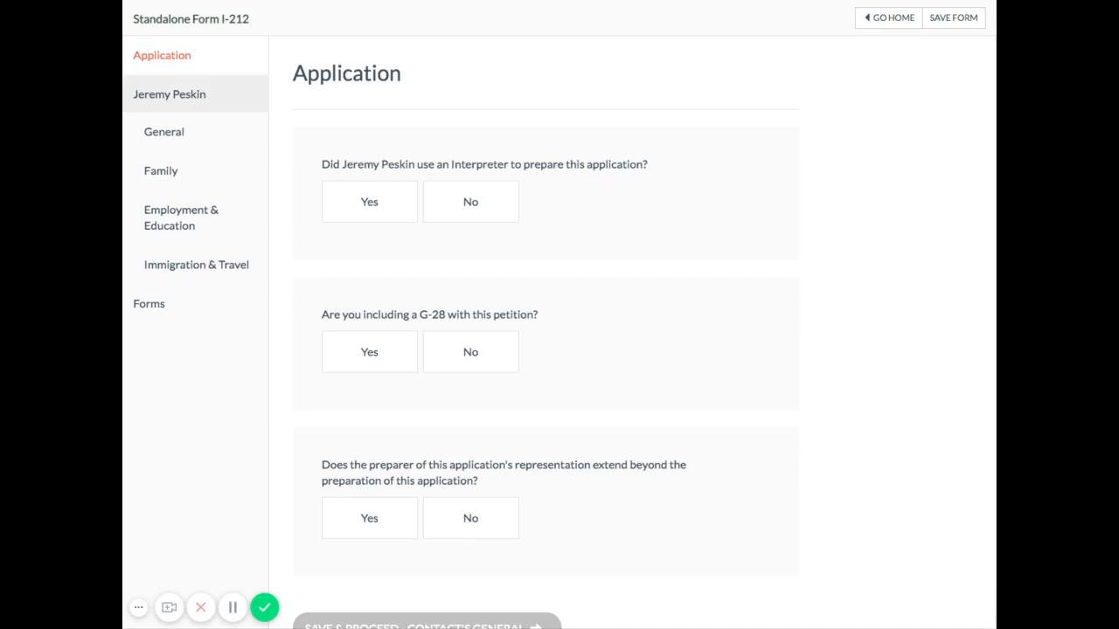
left_click(149, 304)
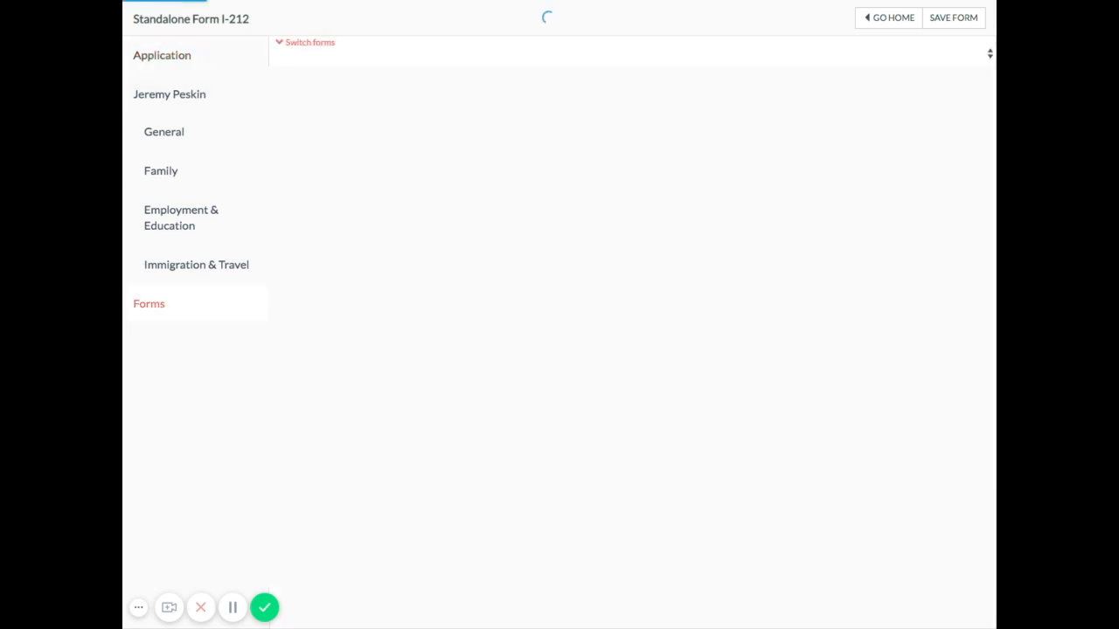
Load the I-212 PDF with Form Sync off and scroll down to Part 2
left_click(957, 17)
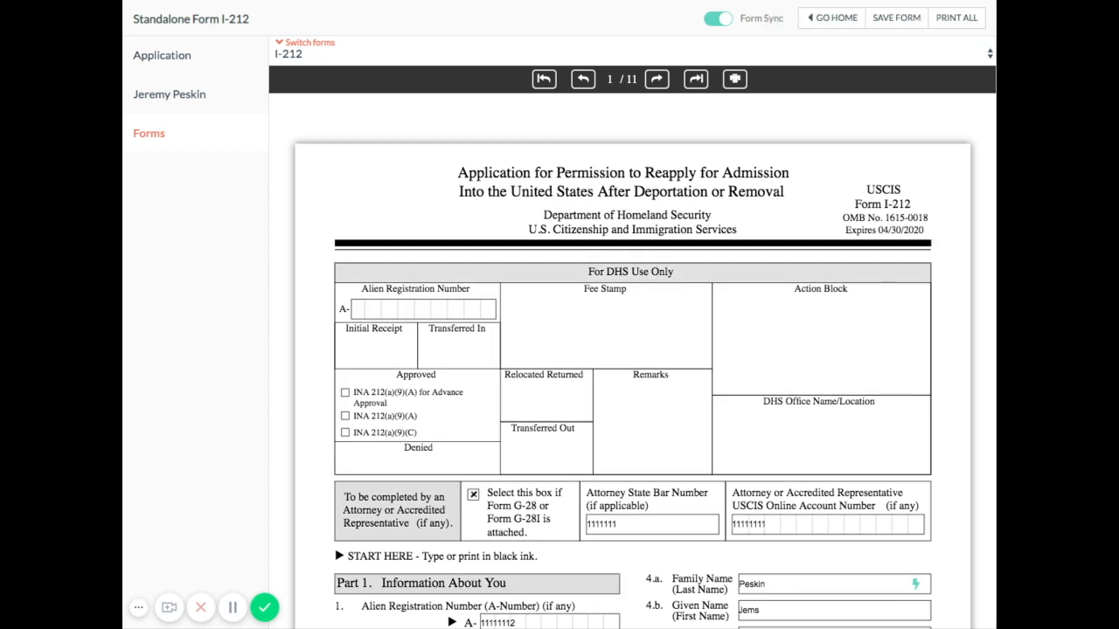
mouse_move(318, 57)
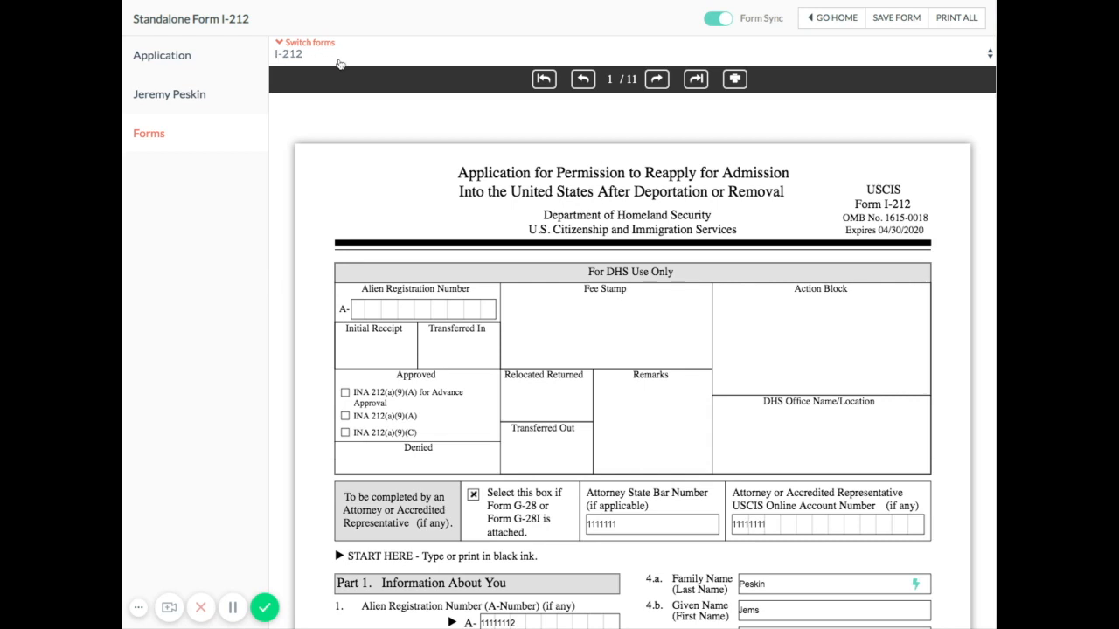
mouse_move(552, 35)
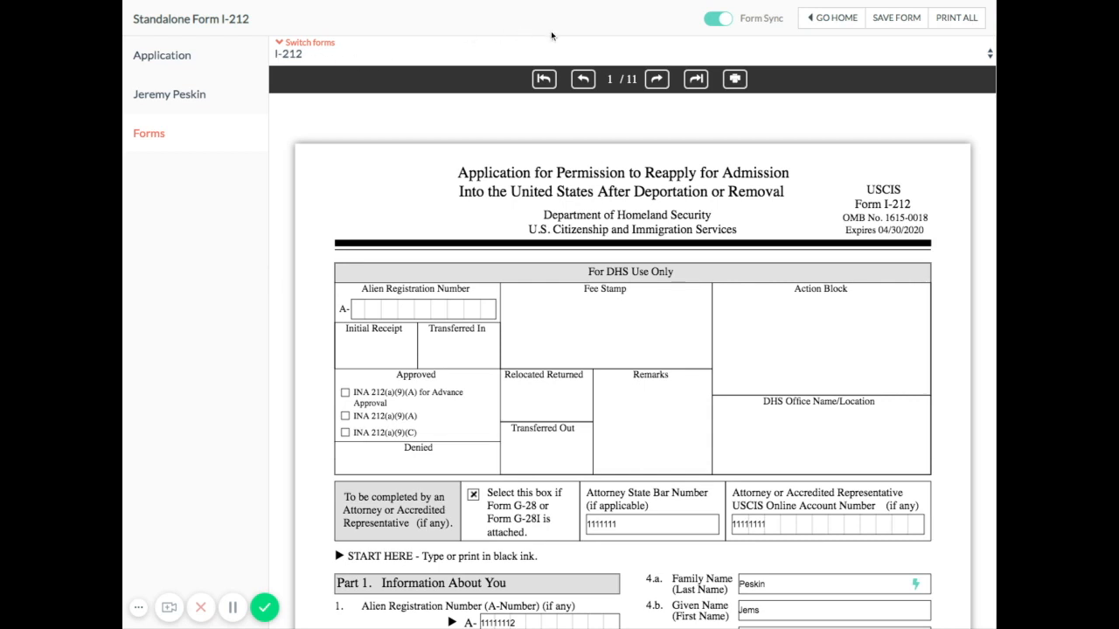
mouse_move(713, 42)
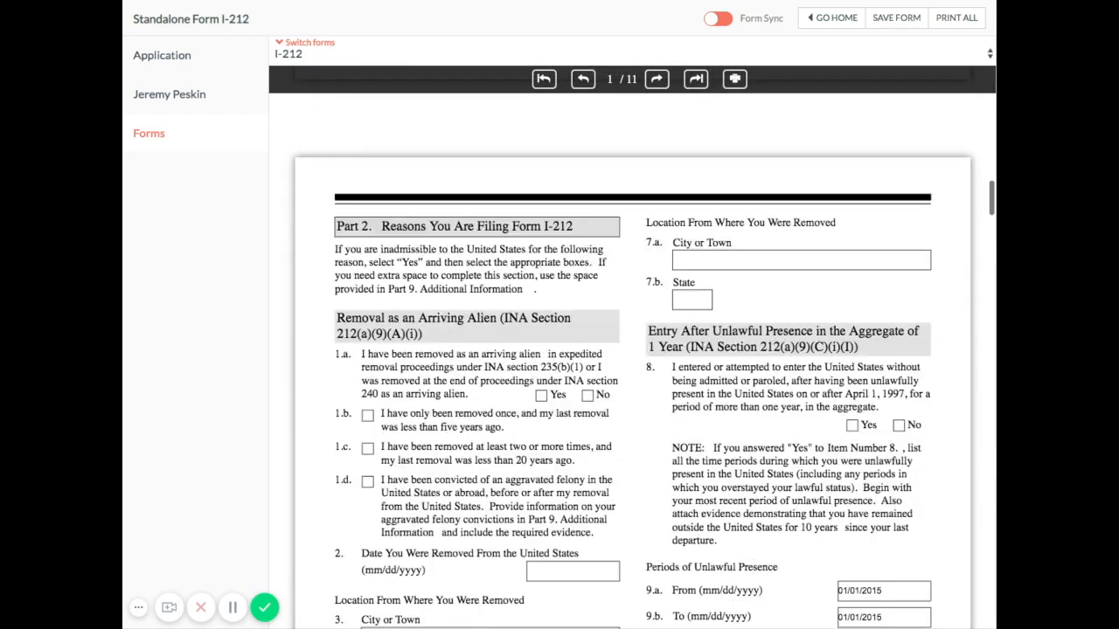
scroll("down", 3)
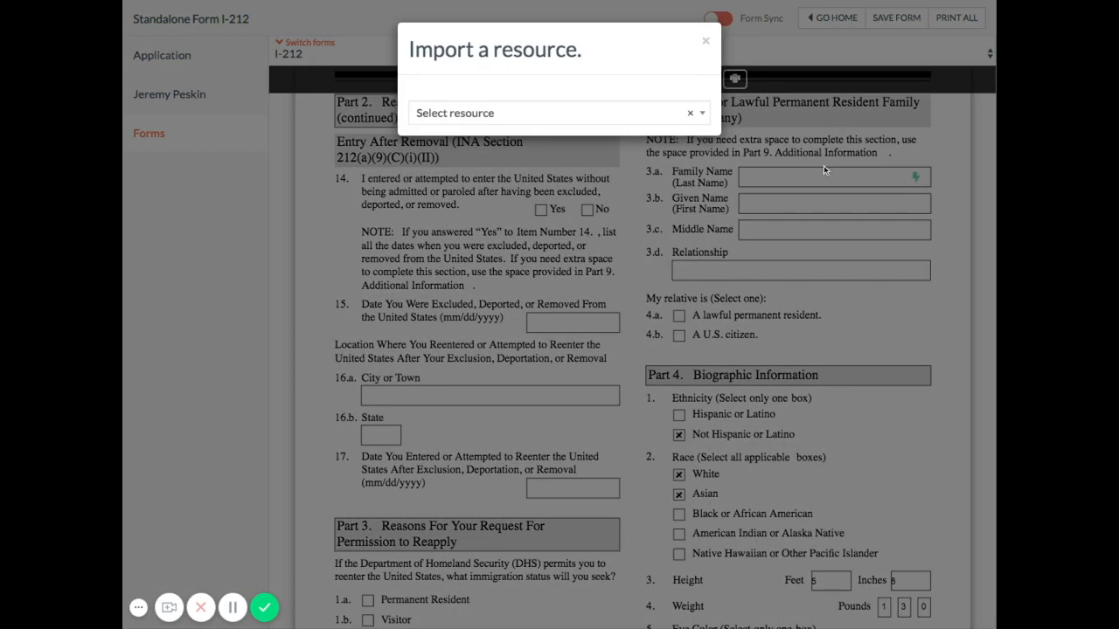
left_click(550, 112)
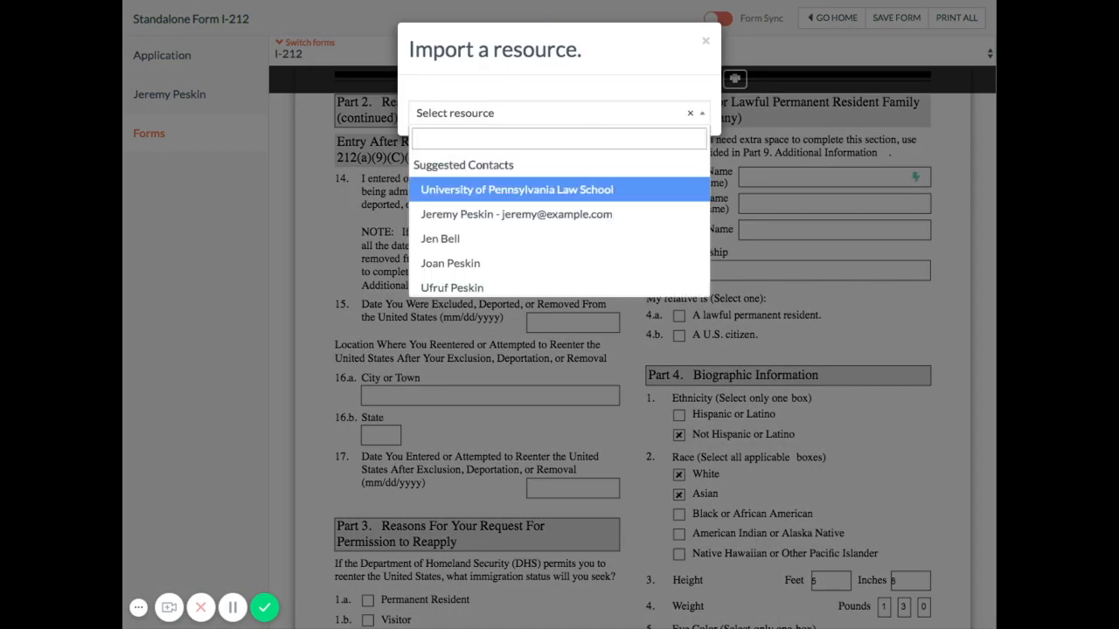
type("d")
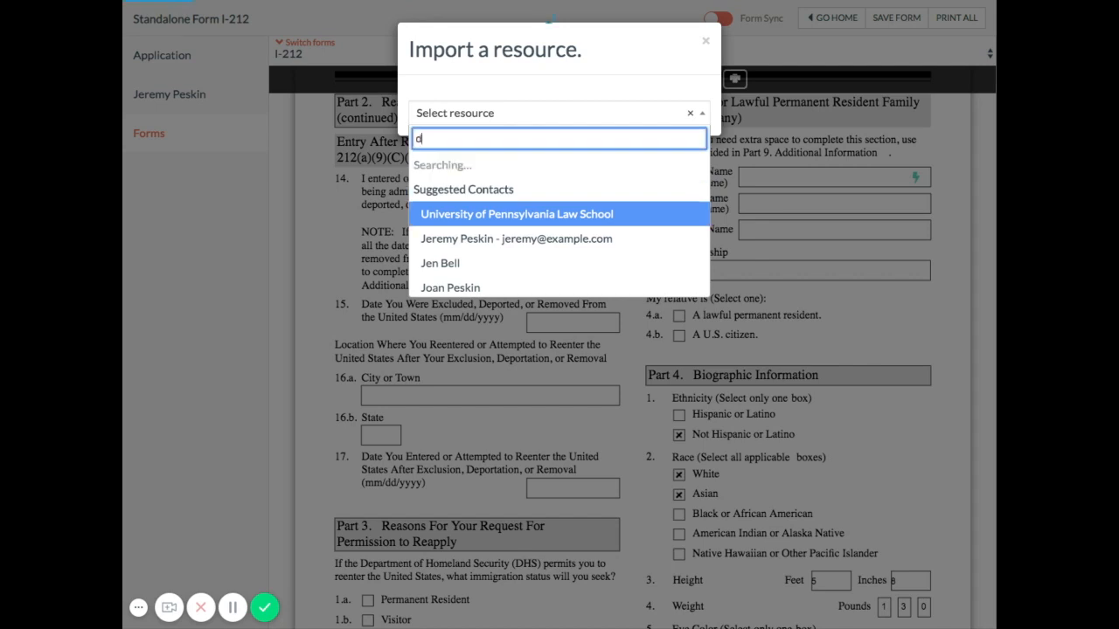
type("avid")
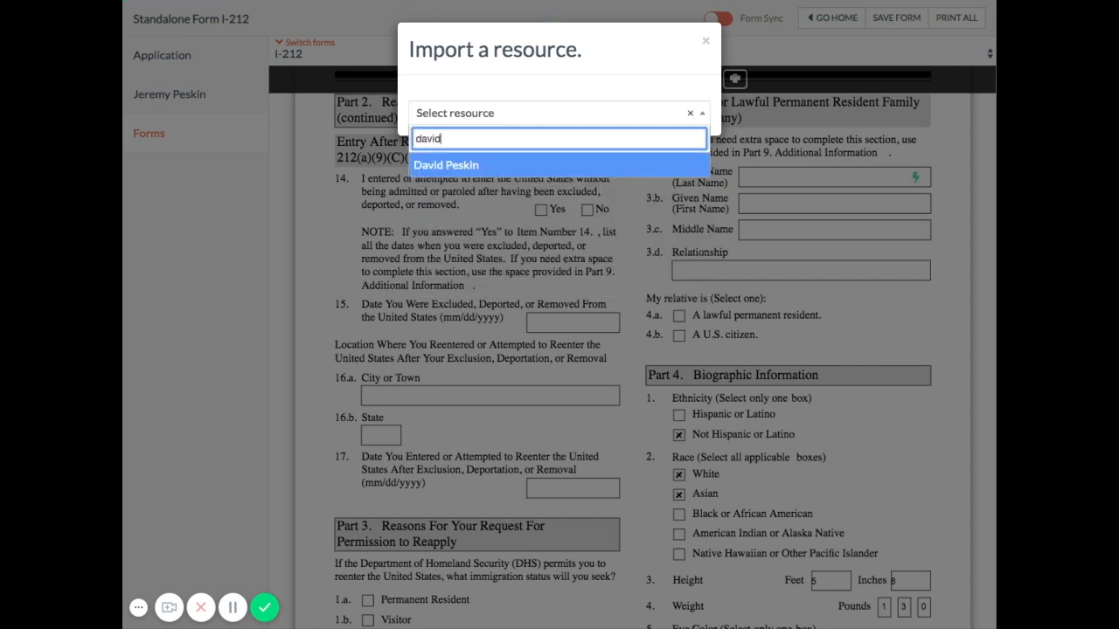
left_click(446, 164)
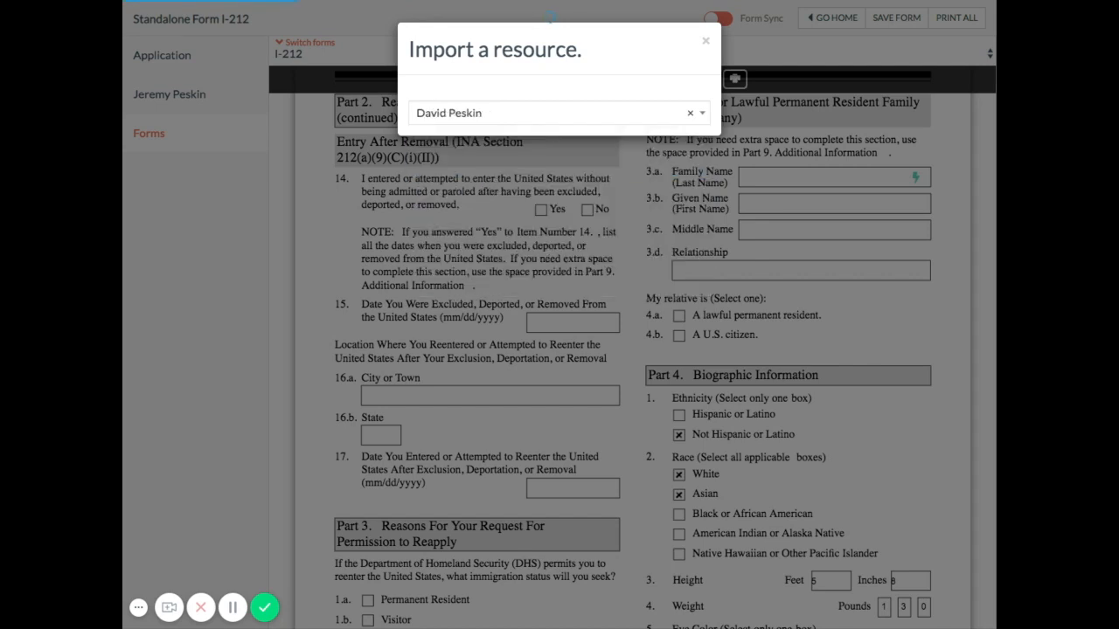